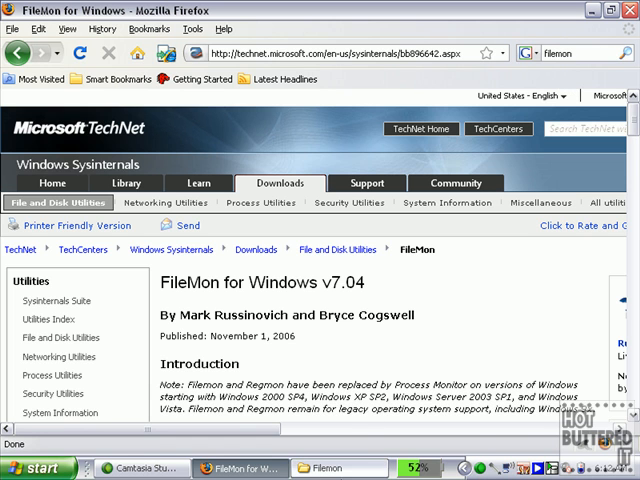
# Launch Filemon.exe from the Filemon folder and dismiss the 'already running' notice
pyautogui.click(325, 468)
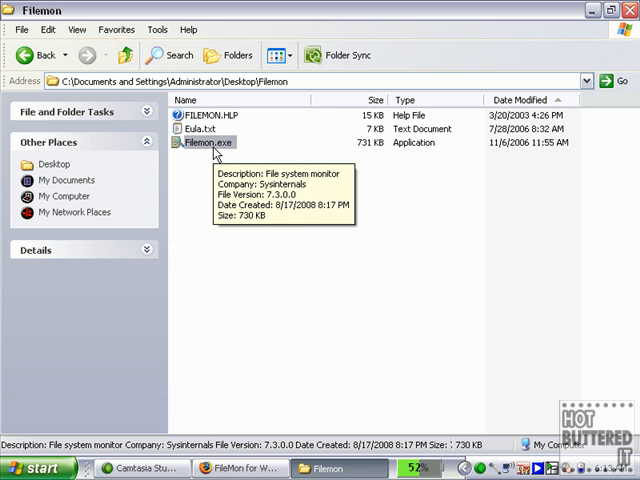
pyautogui.click(214, 142)
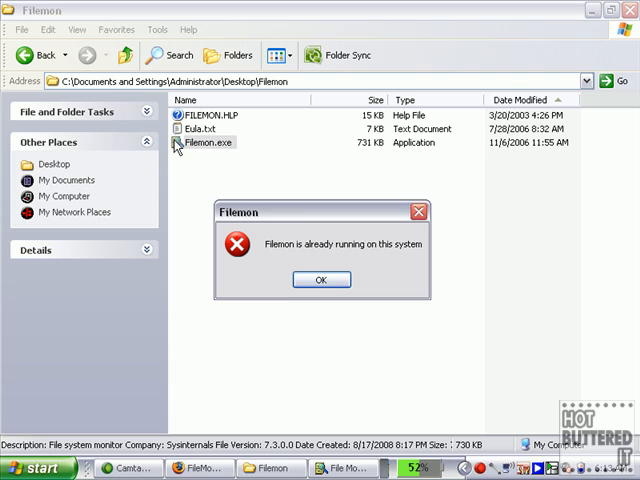
pyautogui.click(320, 279)
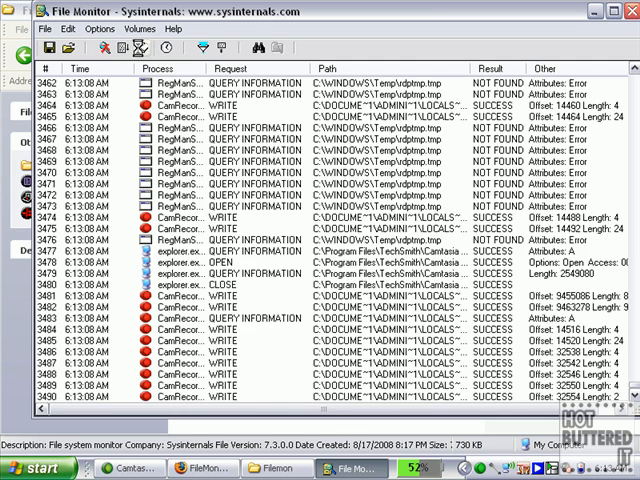
# Clear FileMon's display, then bring the started Outlook window forward after logging its activity
pyautogui.click(141, 48)
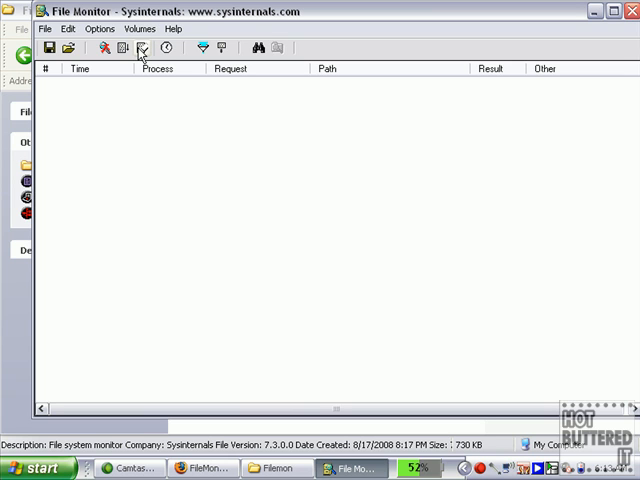
pyautogui.moveTo(72, 212)
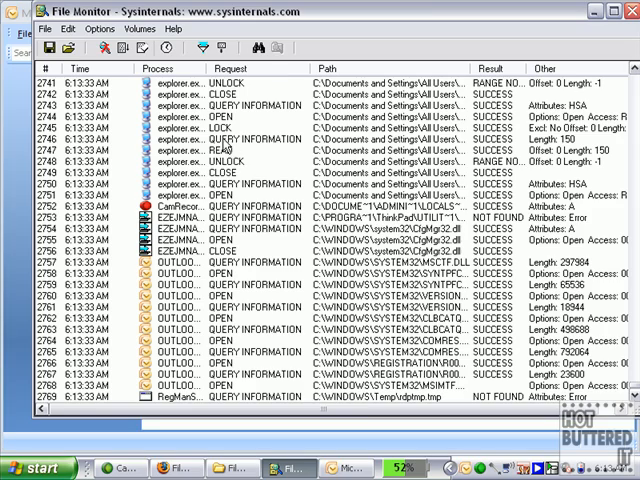
pyautogui.click(290, 467)
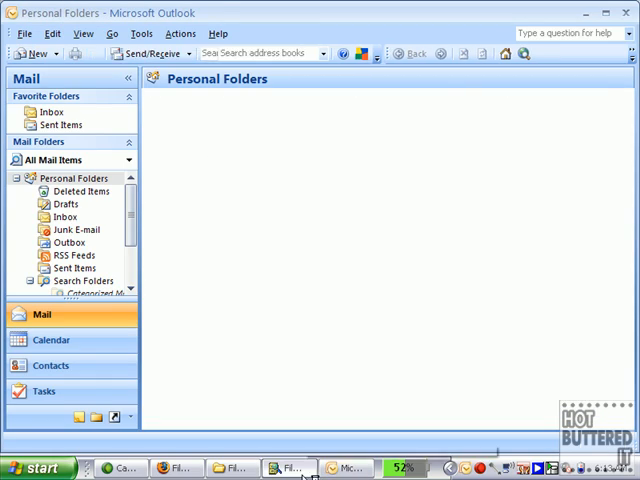